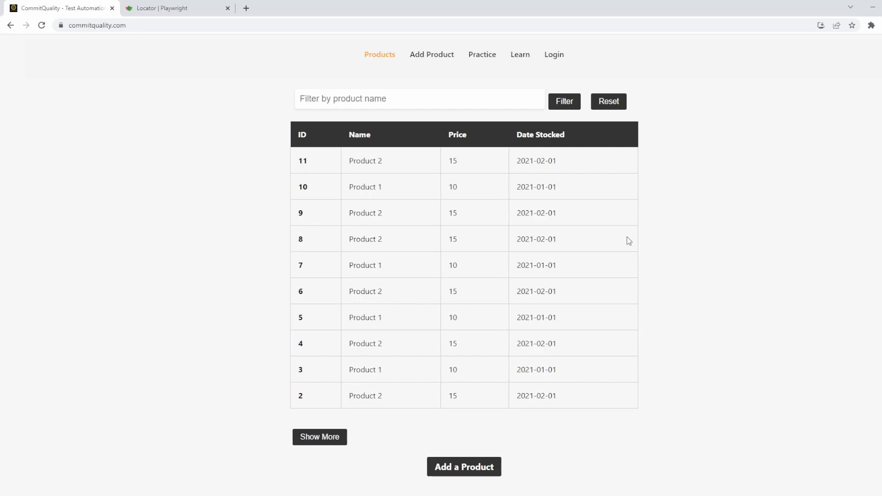
{"action": "mouse_move", "coordinate": [231, 48]}
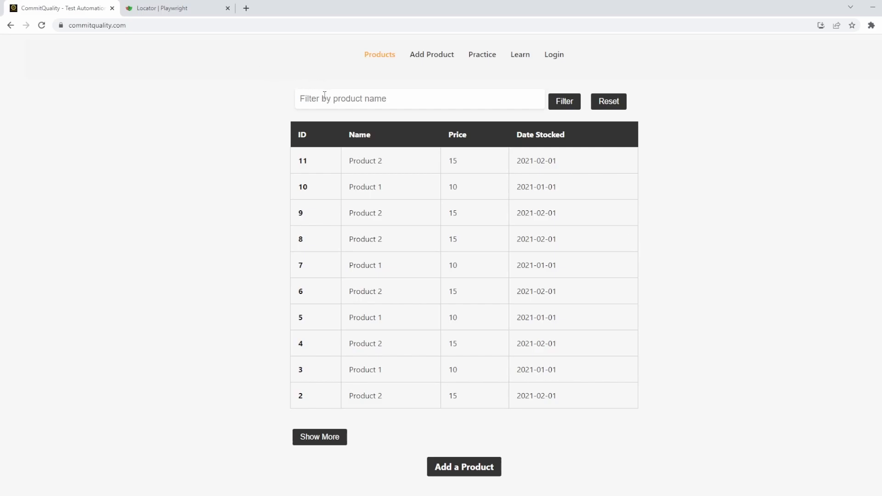
{"action": "mouse_move", "coordinate": [170, 40]}
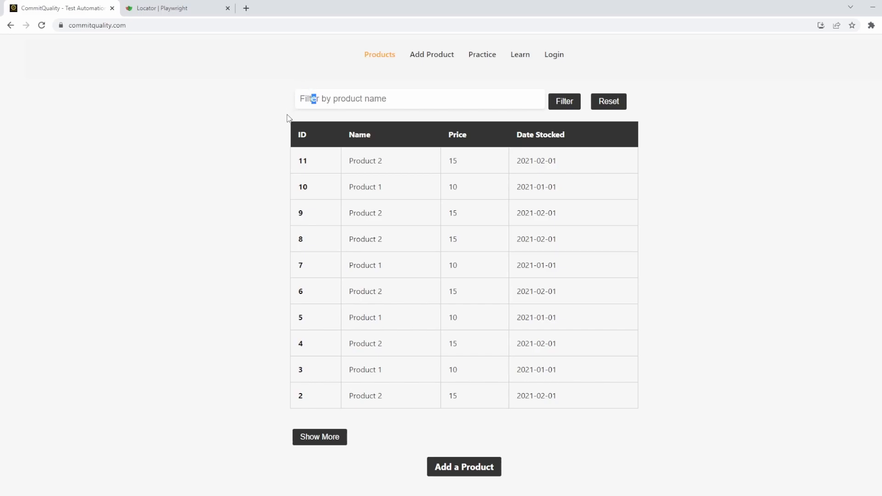
- Point out the product name filter box and check the Playwright version in package.json
{"action": "left_click", "coordinate": [419, 99]}
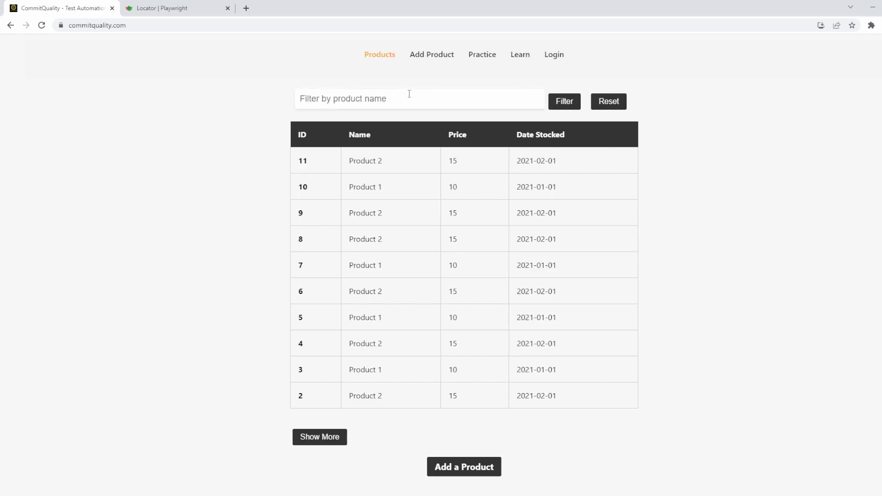
{"action": "mouse_move", "coordinate": [309, 84]}
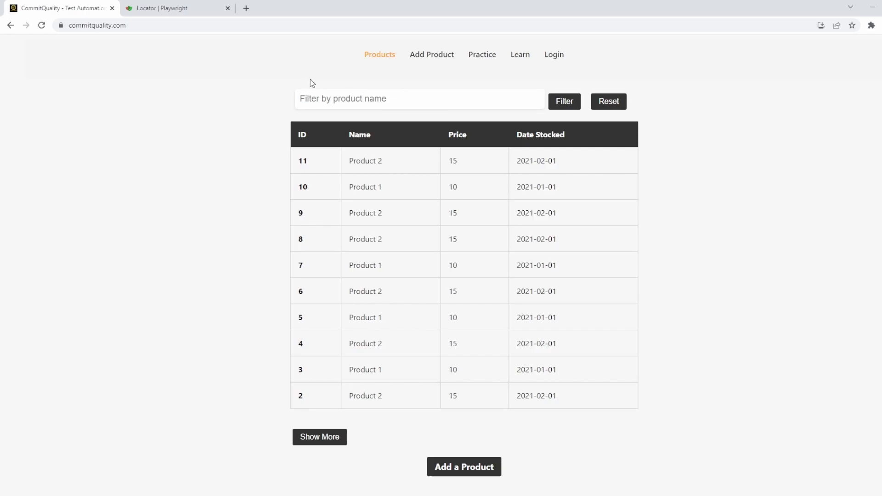
{"action": "left_click", "coordinate": [418, 98]}
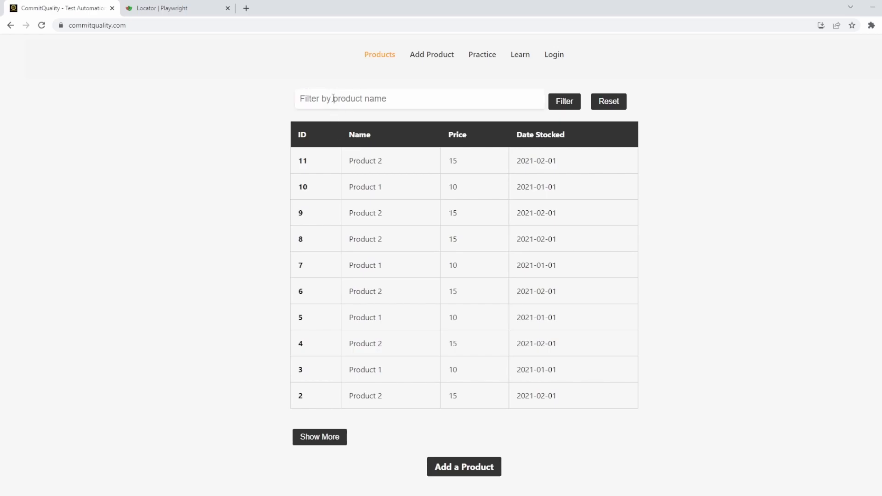
{"action": "left_click", "coordinate": [418, 98]}
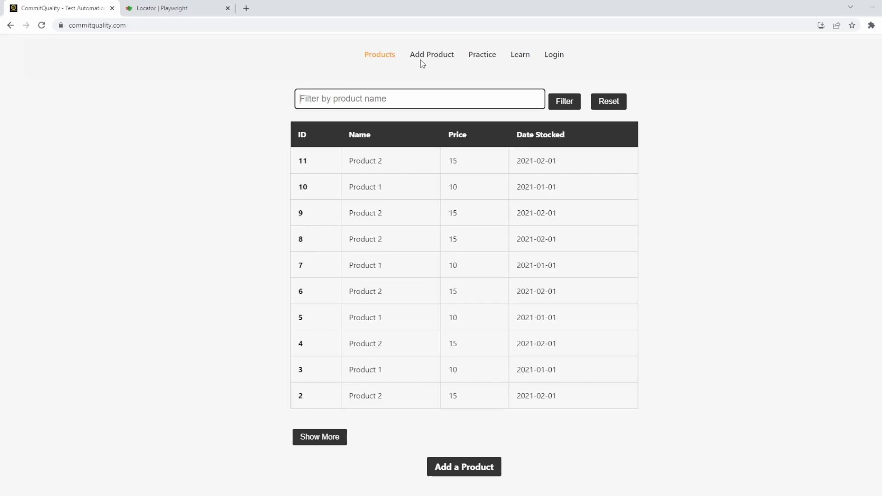
{"action": "mouse_move", "coordinate": [346, 123]}
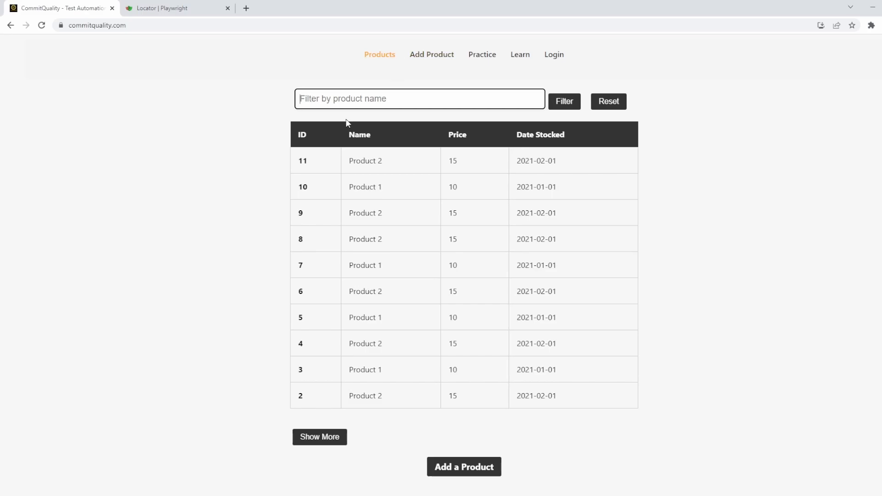
{"action": "mouse_move", "coordinate": [757, 117]}
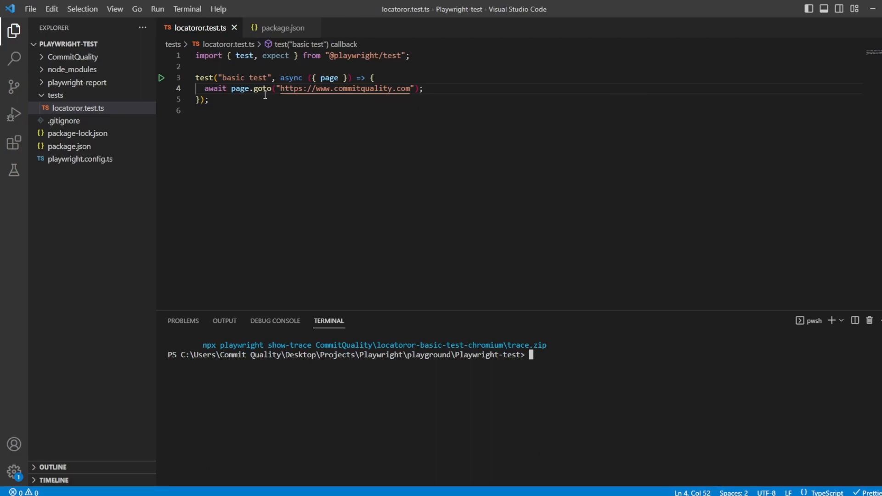
{"action": "left_click", "coordinate": [281, 27]}
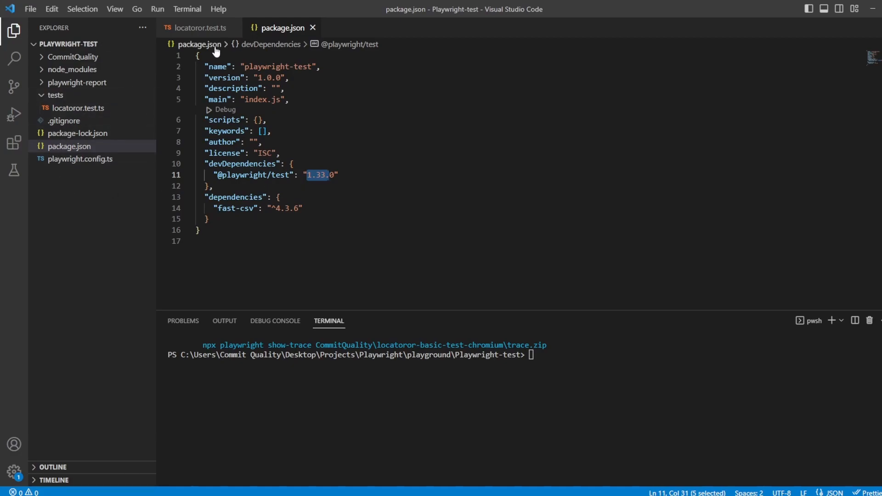
{"action": "left_click", "coordinate": [197, 28]}
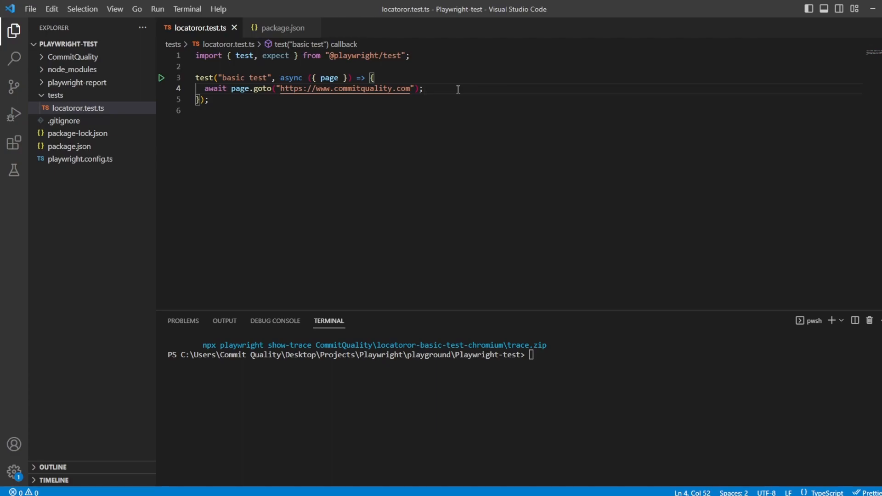
- Write await expect(page.locator('#fake-filterdropdown')).toBeVisible() in the basic test
{"action": "type", "text": "await expect("}
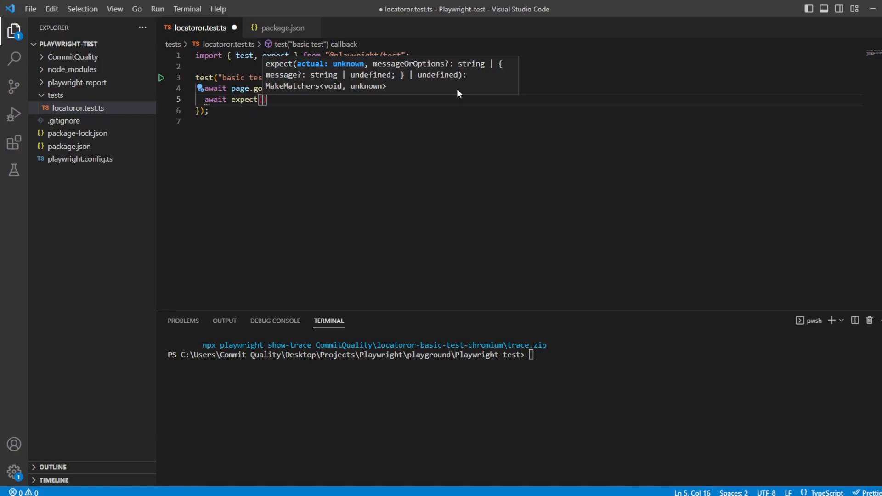
{"action": "type", "text": "p"}
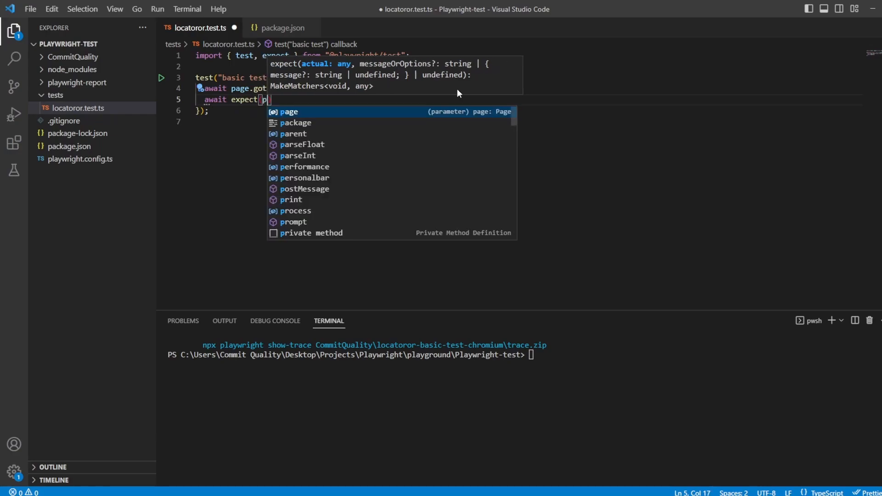
{"action": "type", "text": "age.locator('"}
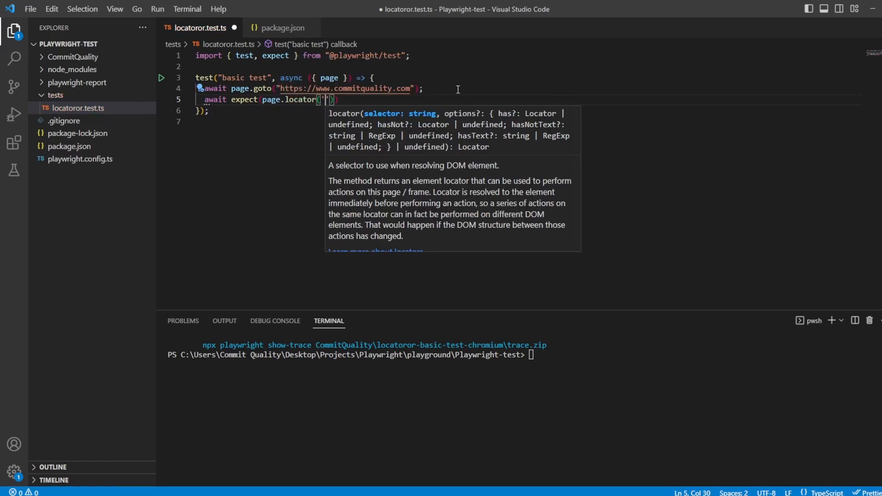
{"action": "type", "text": "#"}
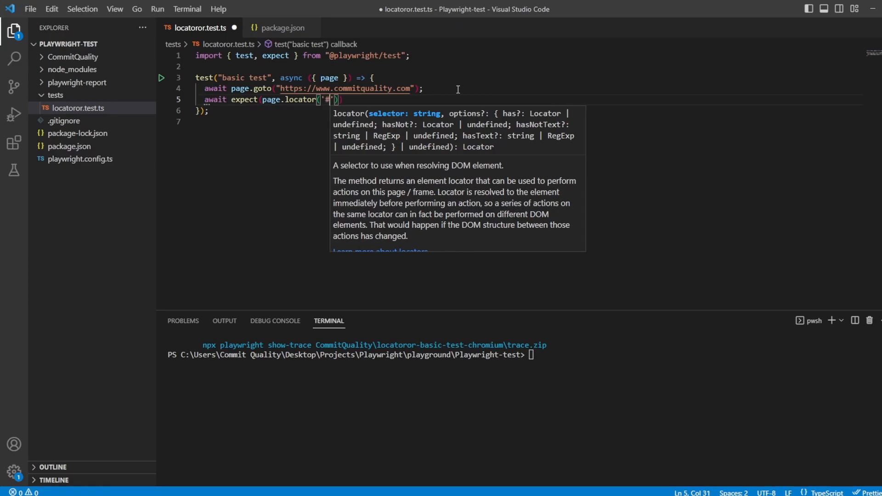
{"action": "type", "text": "fake"}
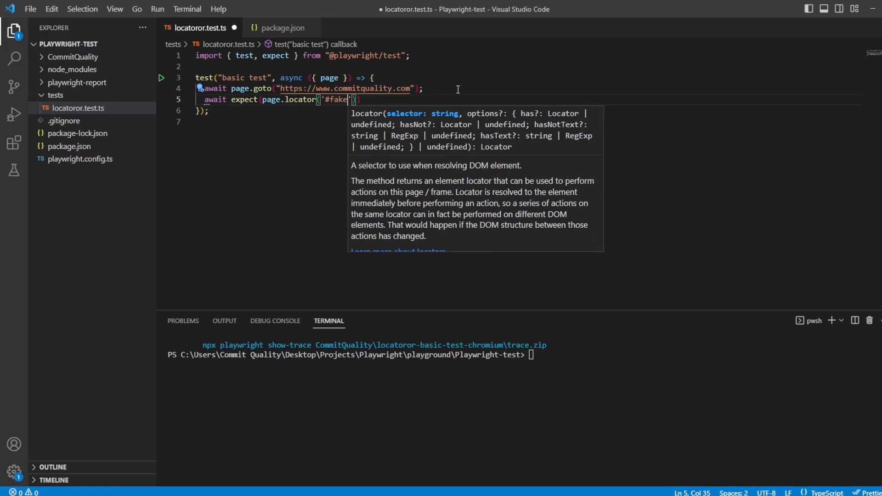
{"action": "type", "text": "-filterdropdown"}
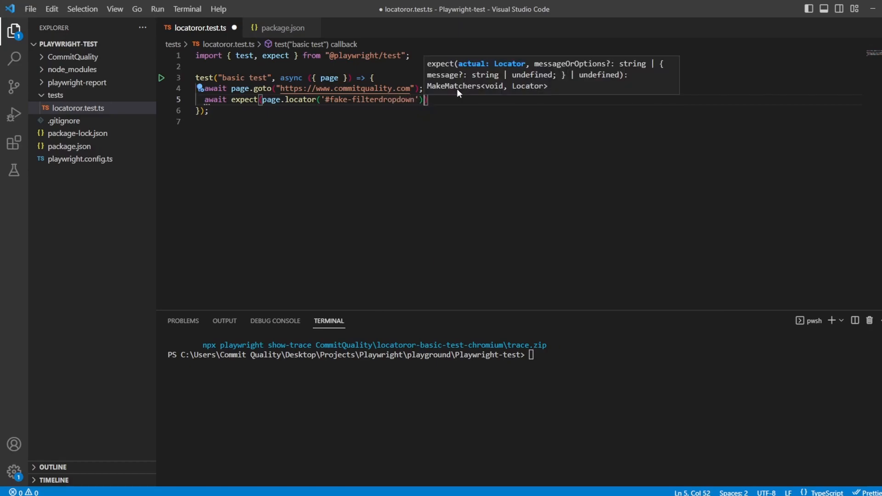
{"action": "type", "text": ".tobe"}
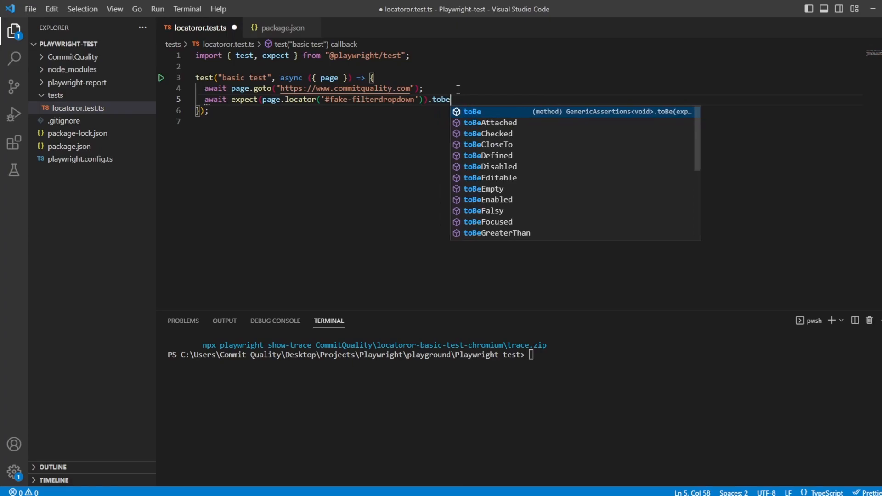
{"action": "type", "text": "vis"}
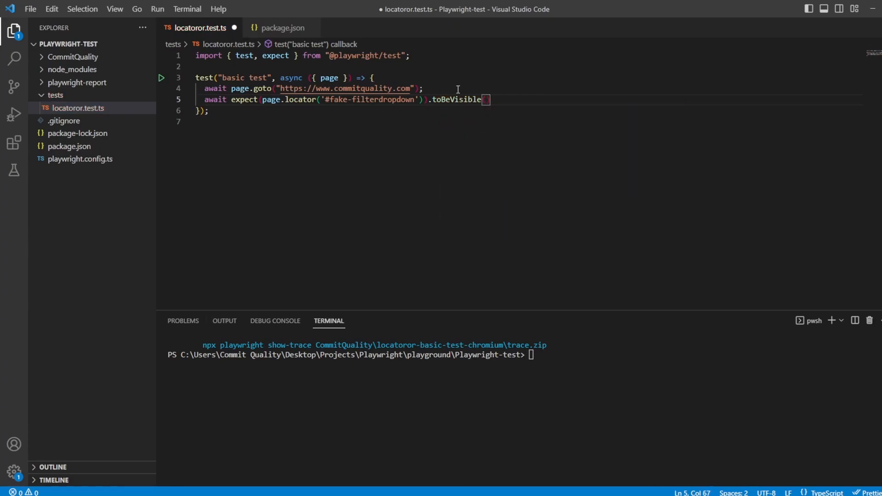
{"action": "double_click", "coordinate": [456, 99]}
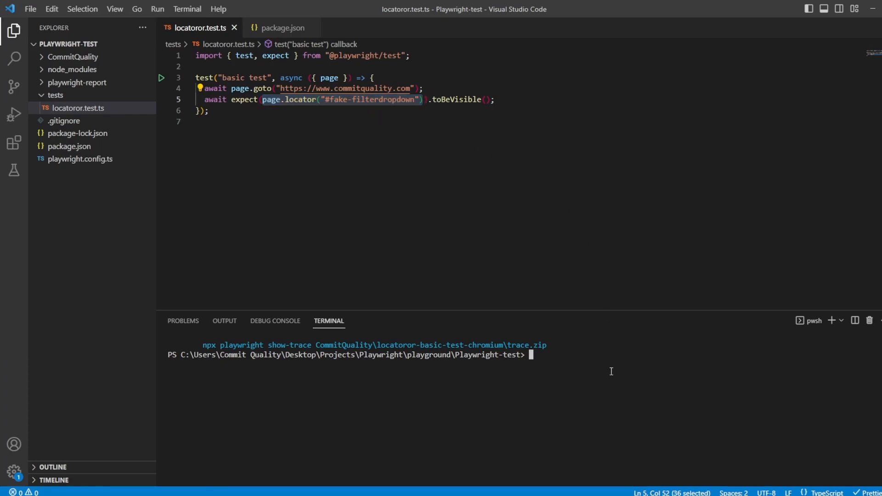
- Run npx playwright test, then start an .or( alternative after the locator
{"action": "type", "text": "npx playwright test"}
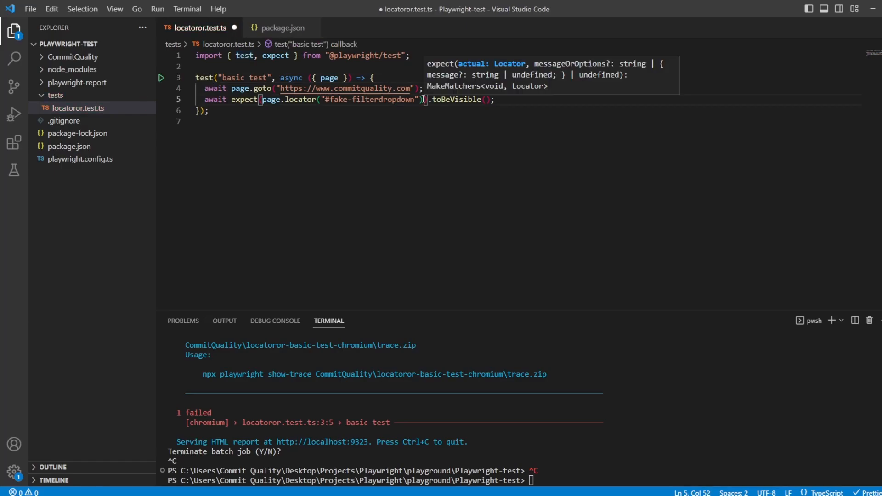
{"action": "type", "text": ".or("}
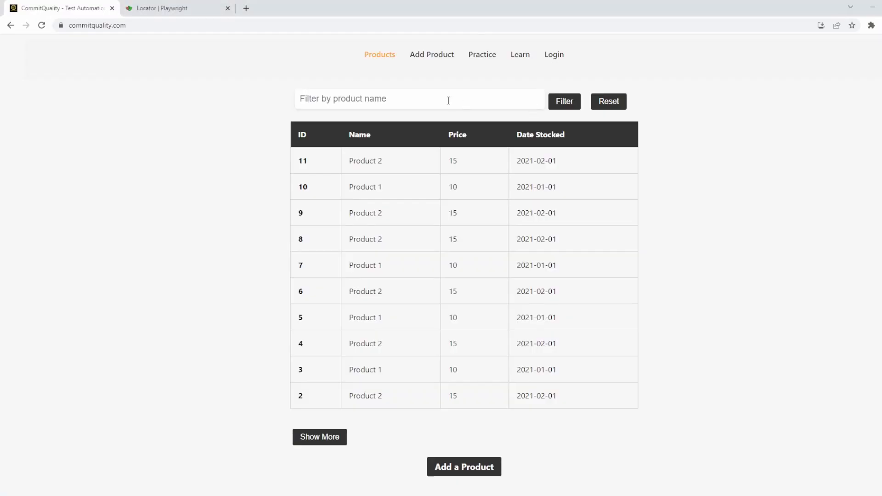
{"action": "key", "text": "F12"}
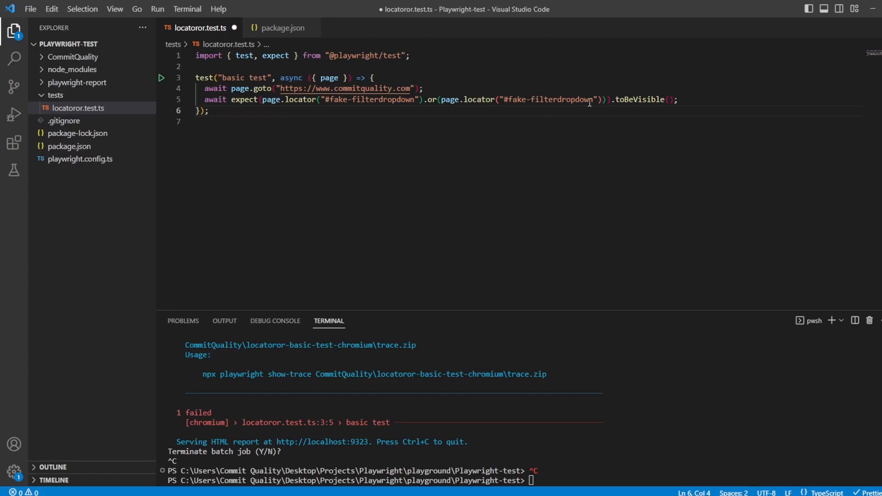
- Change the .or() alternative locator's selector to .filter-textbox
{"action": "double_click", "coordinate": [547, 99]}
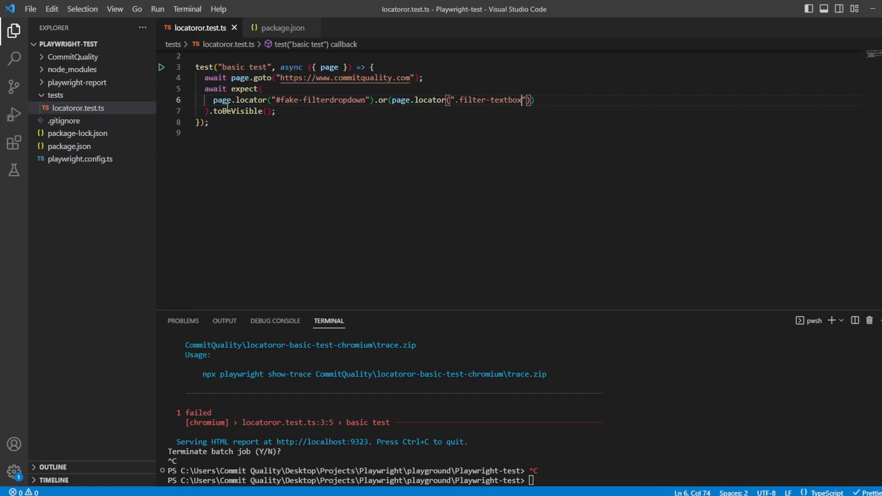
{"action": "double_click", "coordinate": [320, 99]}
{"action": "type", "text": "npx playwright test"}
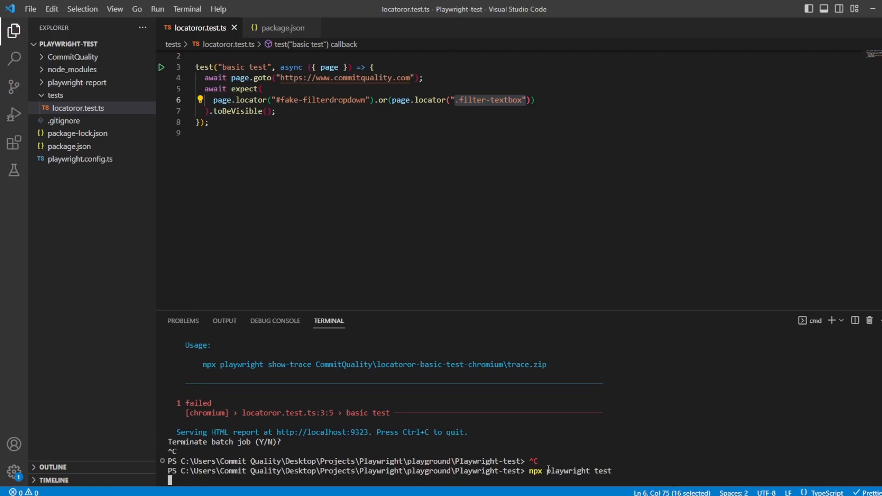
- Rerun npx playwright test to a pass, then begin an if statement below the assertion
{"action": "key", "text": "enter"}
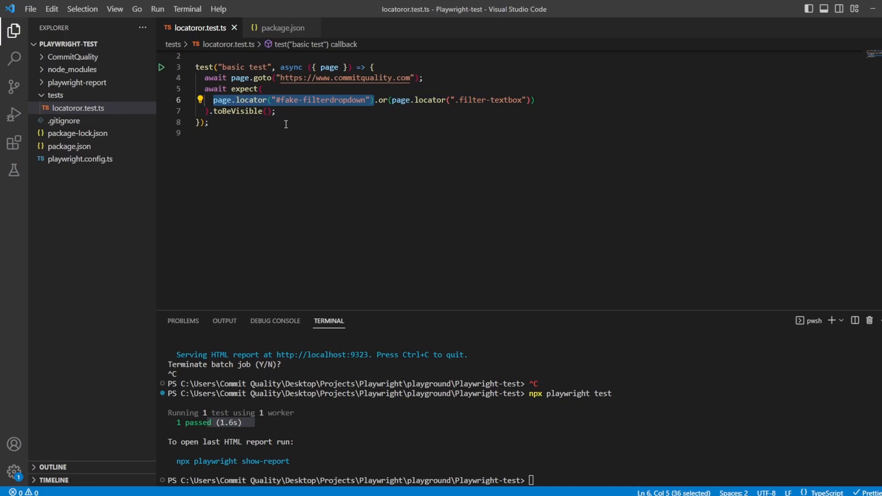
{"action": "left_click", "coordinate": [276, 110]}
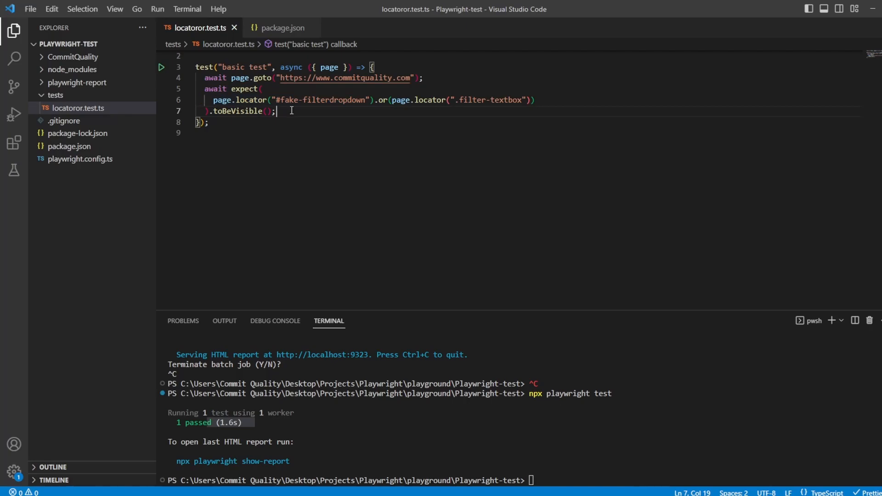
{"action": "key", "text": "Enter"}
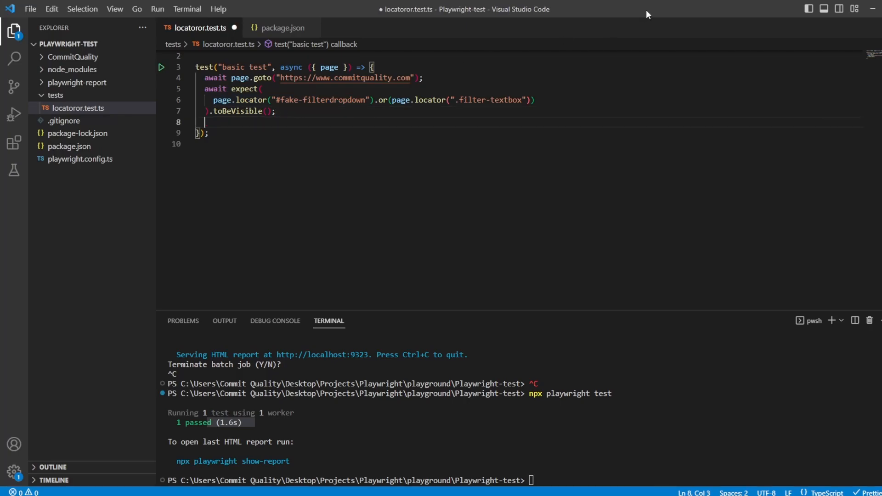
{"action": "type", "text": "if(page.locator(\".filter-textbox"}
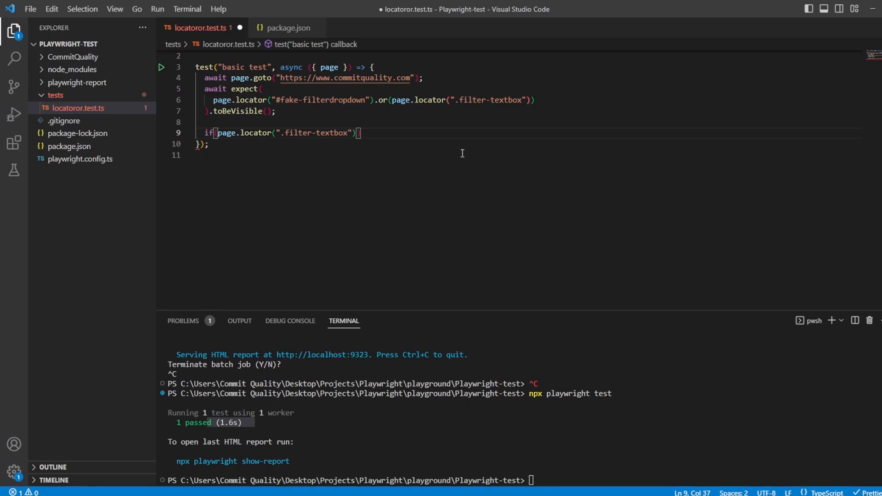
- Write if (await page.locator('.filter-textbox').isVisible()) with .fill('Subscribe') and save
{"action": "type", "text": ","}
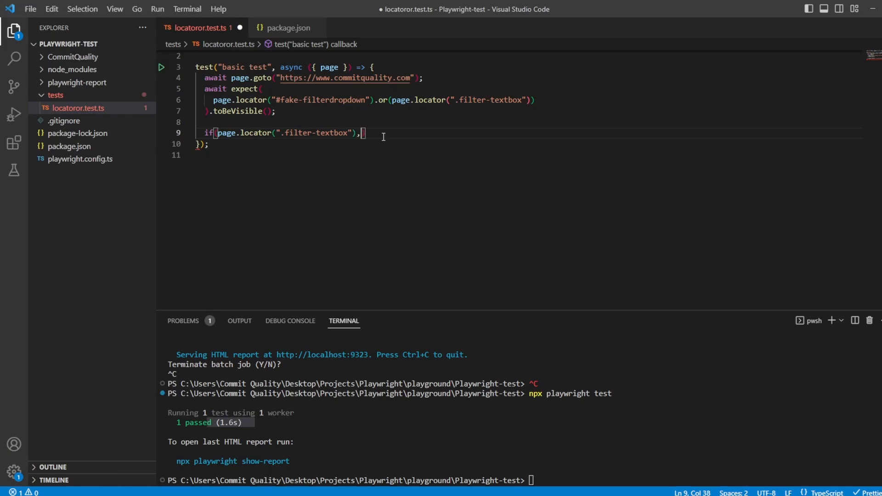
{"action": "type", "text": ".isVisible())"}
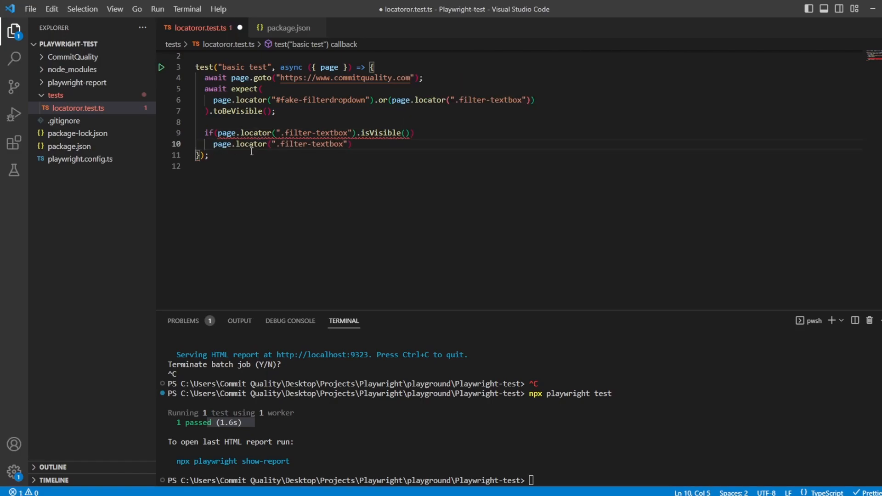
{"action": "type", "text": "."}
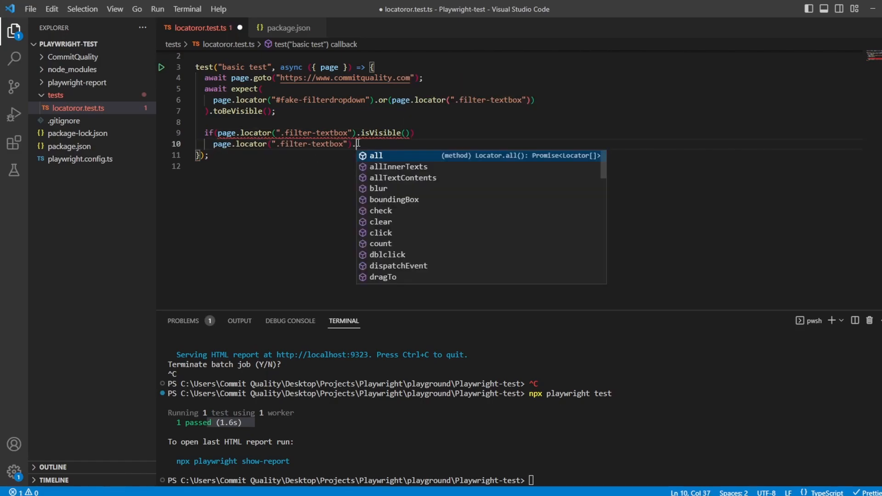
{"action": "type", "text": "fill(\"Subscribe\");"}
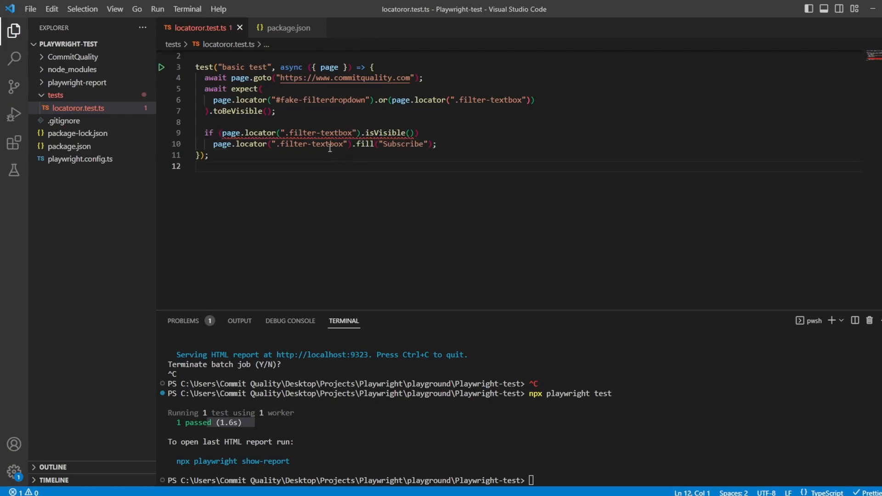
{"action": "mouse_move", "coordinate": [259, 132]}
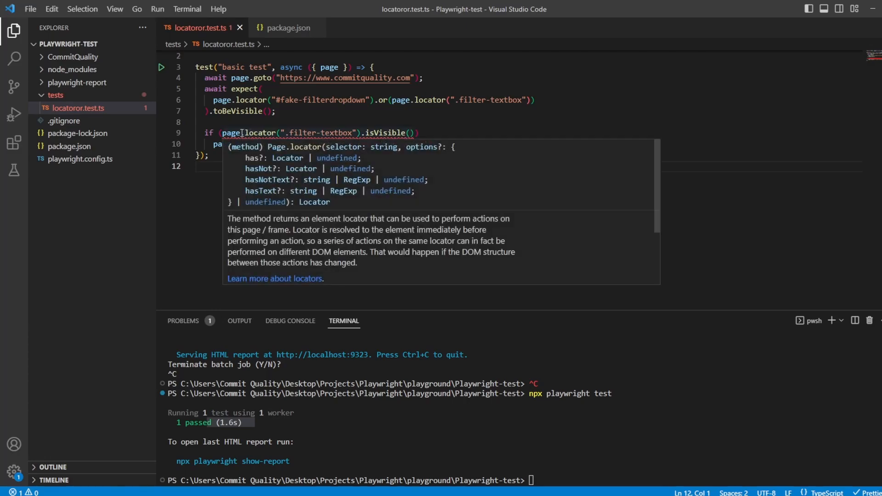
{"action": "type", "text": "await"}
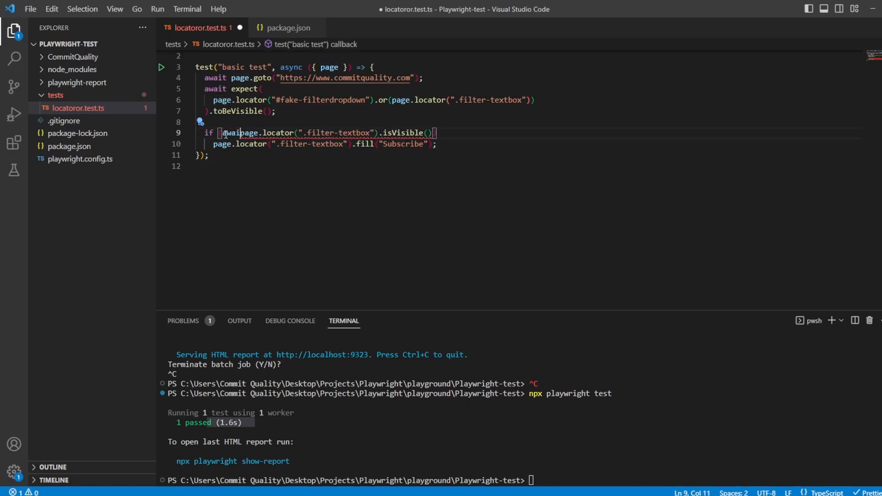
{"action": "key", "text": "ctrl+s"}
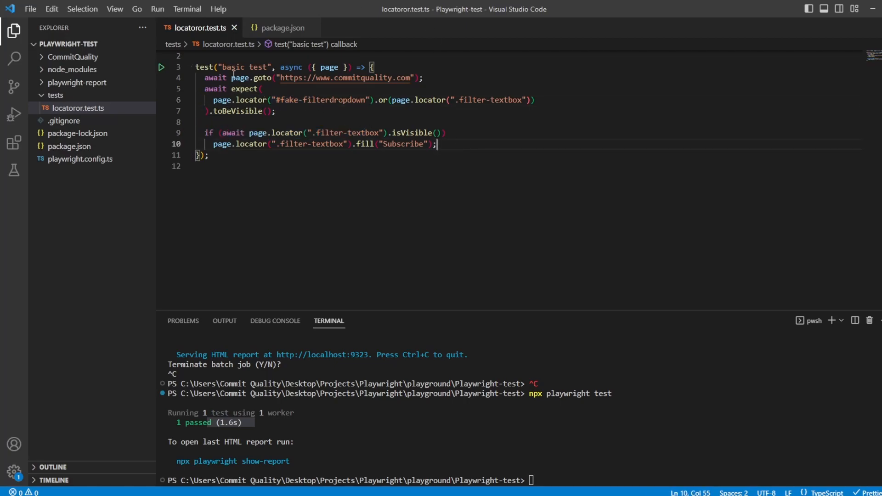
- Select the if-block code and insert await page.pause(); into the test
{"action": "left_click_drag", "start_coordinate": [205, 89], "coordinate": [395, 100]}
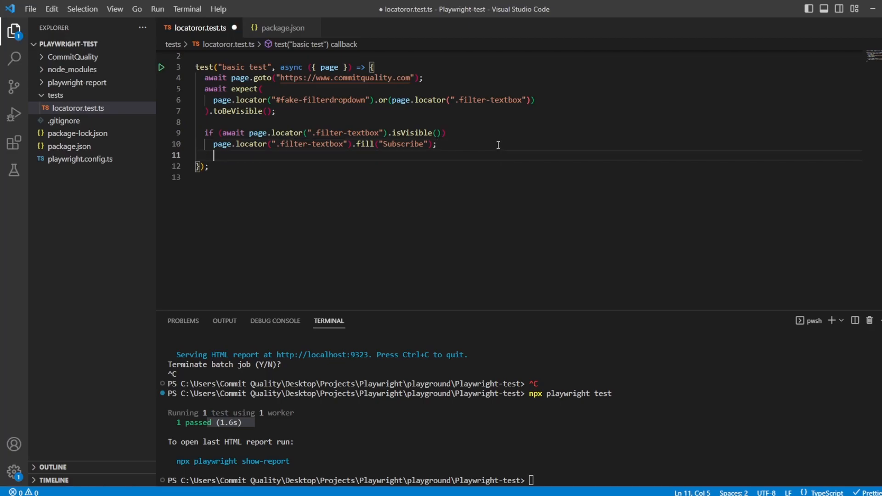
{"action": "type", "text": "await"}
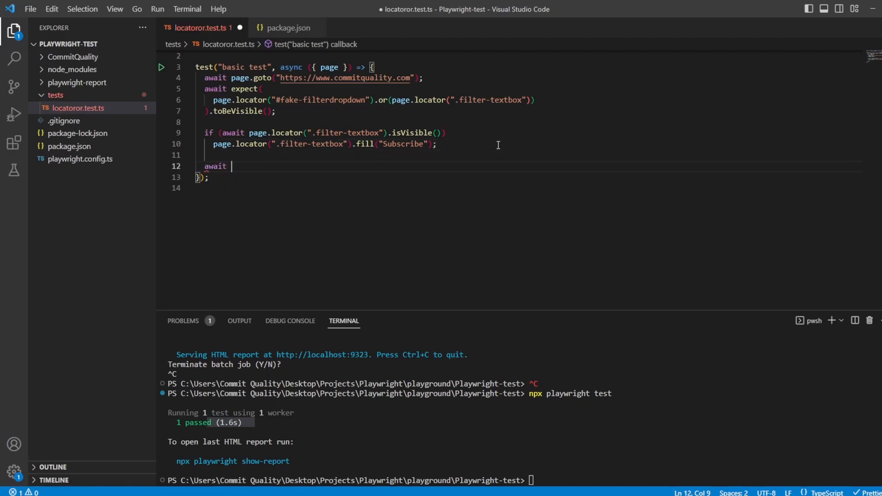
{"action": "type", "text": "page.pause"}
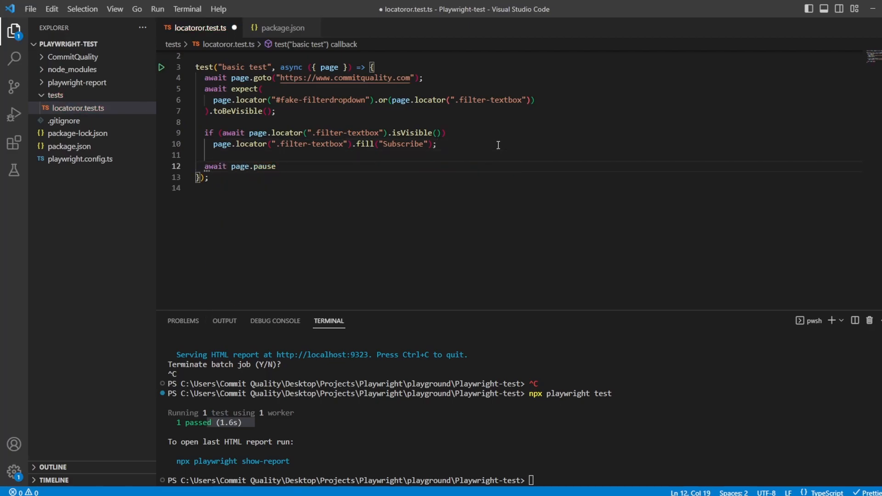
{"action": "type", "text": "();"}
{"action": "left_click", "coordinate": [521, 480]}
{"action": "type", "text": "npx playwright test --ui"}
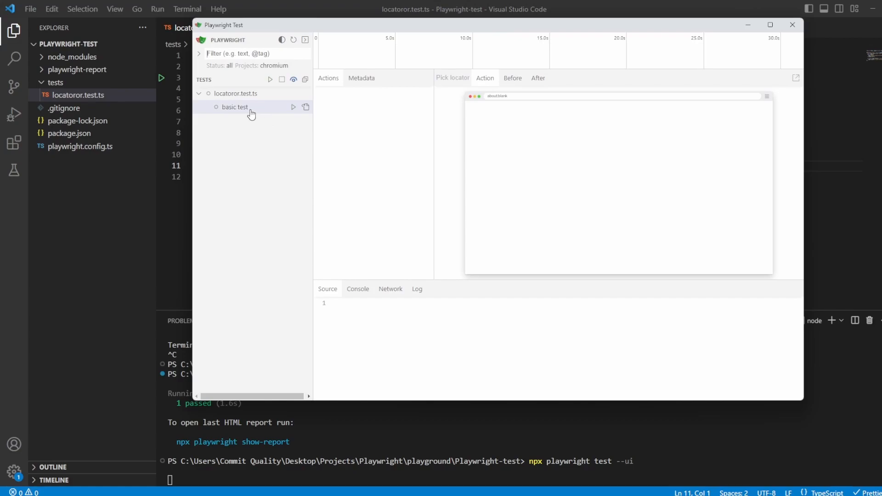
- Run basic test in UI mode, inspect the timed-out fill step, and add await before fill
{"action": "left_click", "coordinate": [293, 108]}
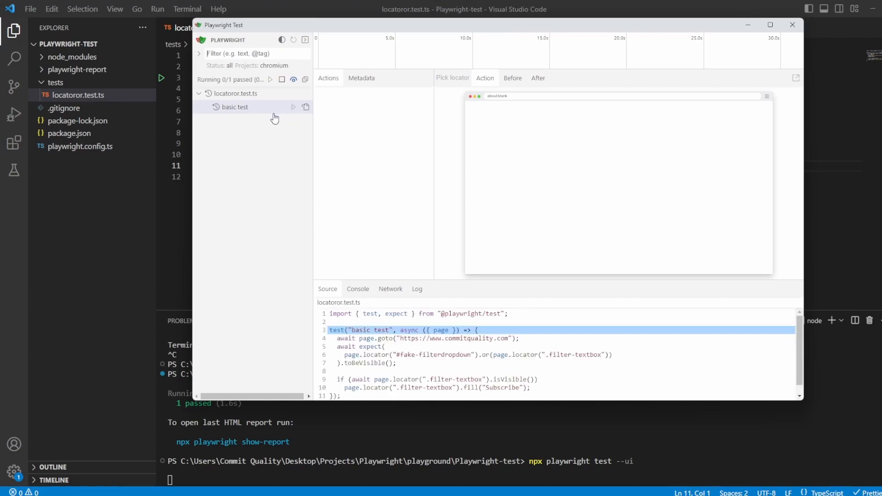
{"action": "left_click", "coordinate": [292, 107]}
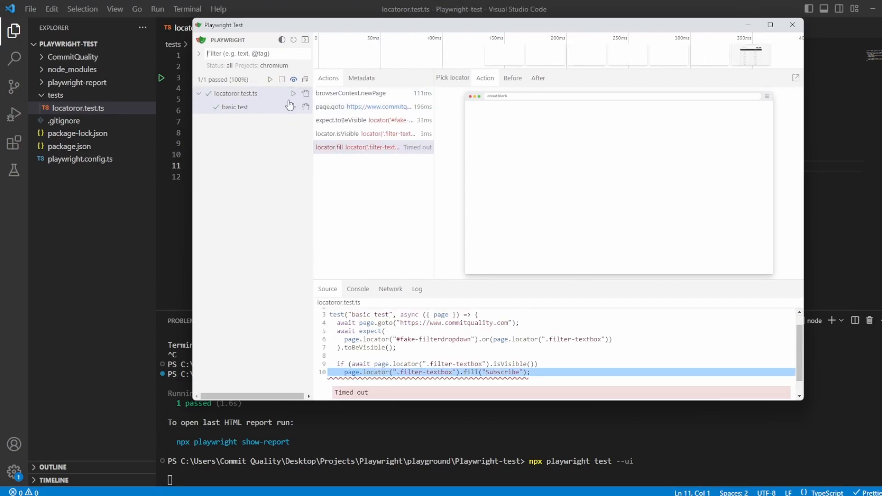
{"action": "left_click", "coordinate": [366, 120]}
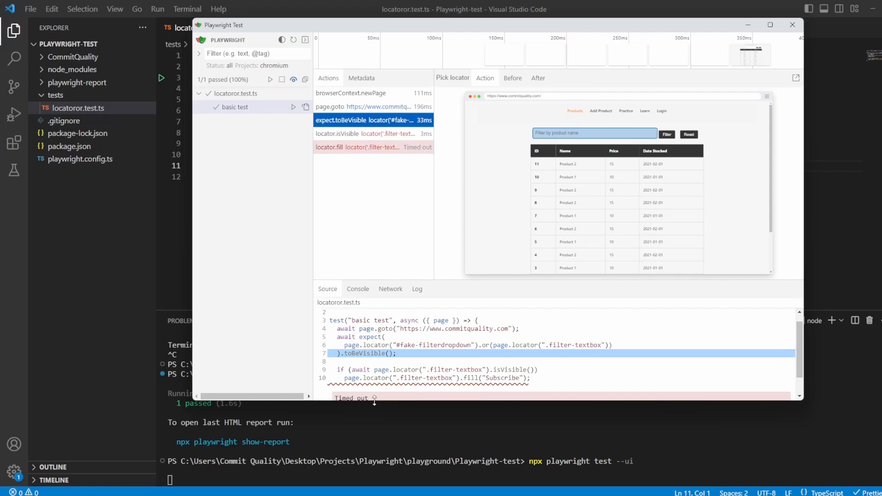
{"action": "left_click", "coordinate": [792, 25]}
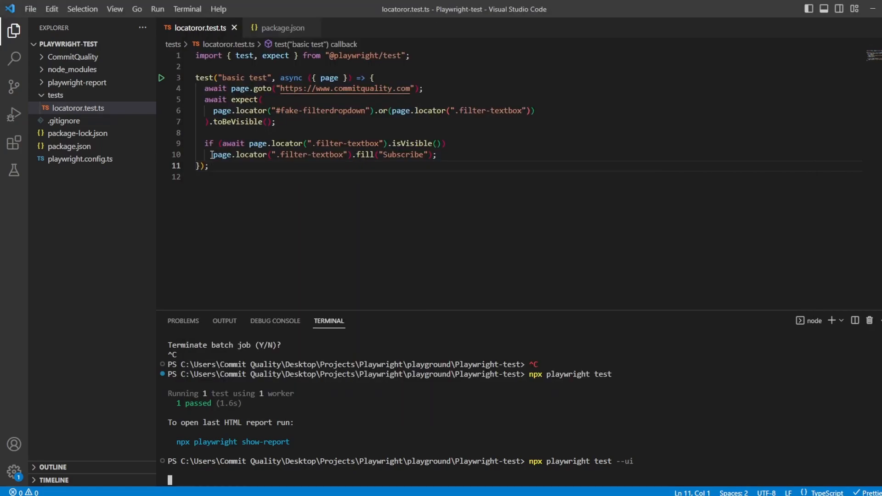
{"action": "type", "text": "await"}
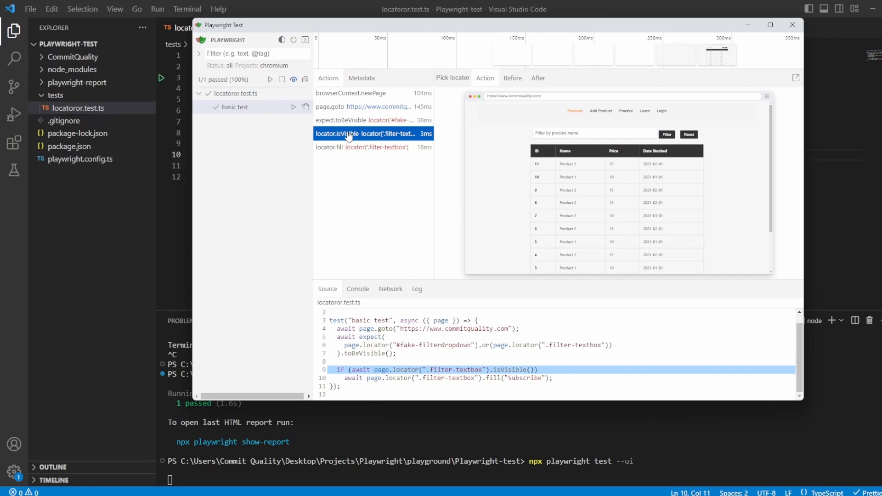
{"action": "left_click", "coordinate": [371, 120]}
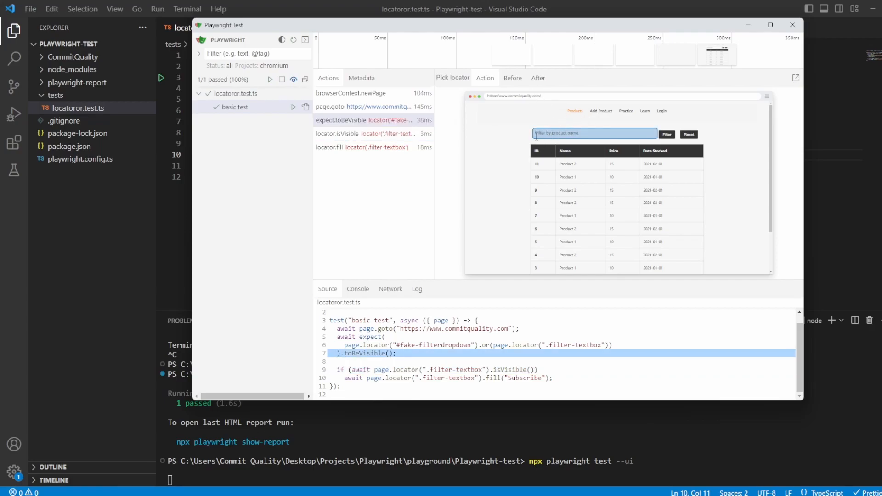
{"action": "left_click", "coordinate": [366, 133]}
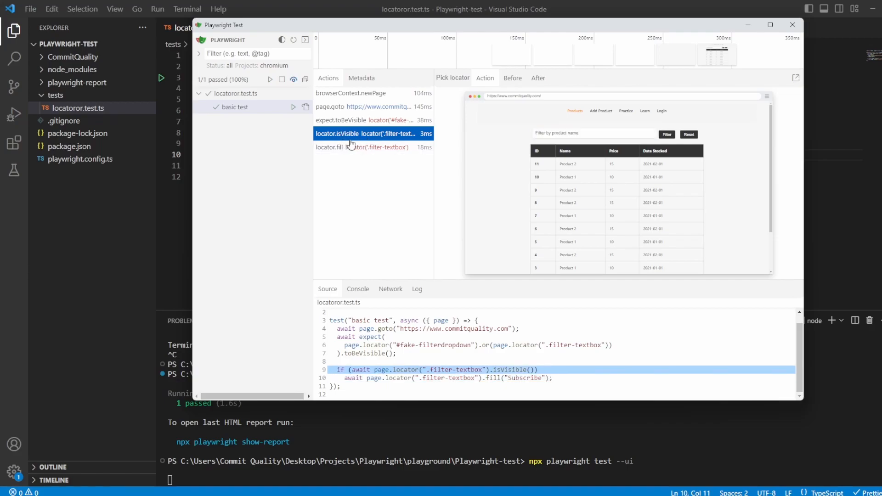
{"action": "left_click", "coordinate": [361, 147]}
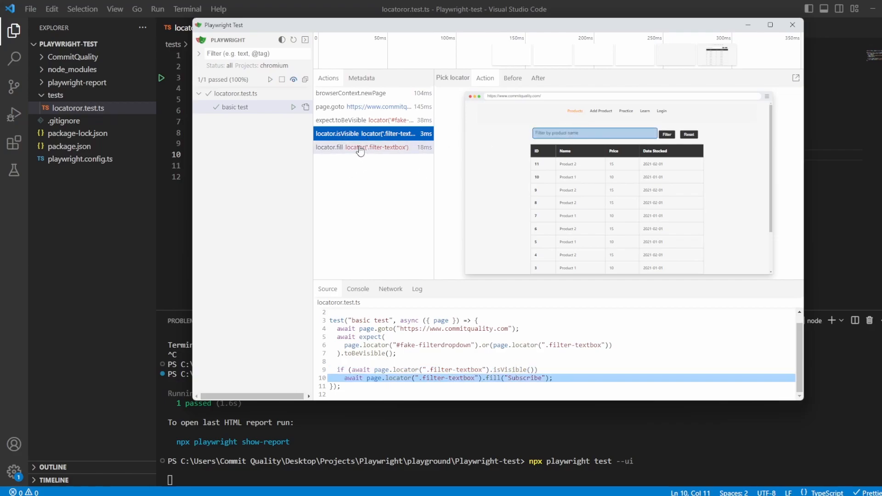
{"action": "left_click", "coordinate": [360, 147]}
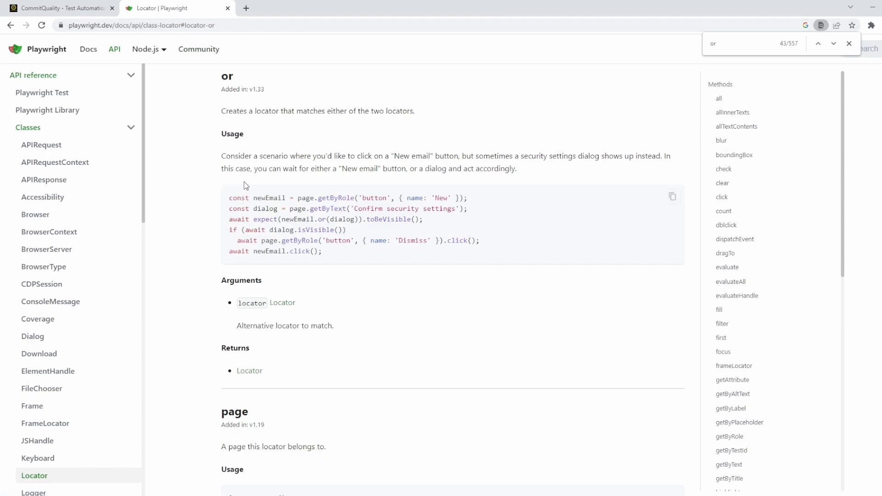
{"action": "mouse_move", "coordinate": [252, 180]}
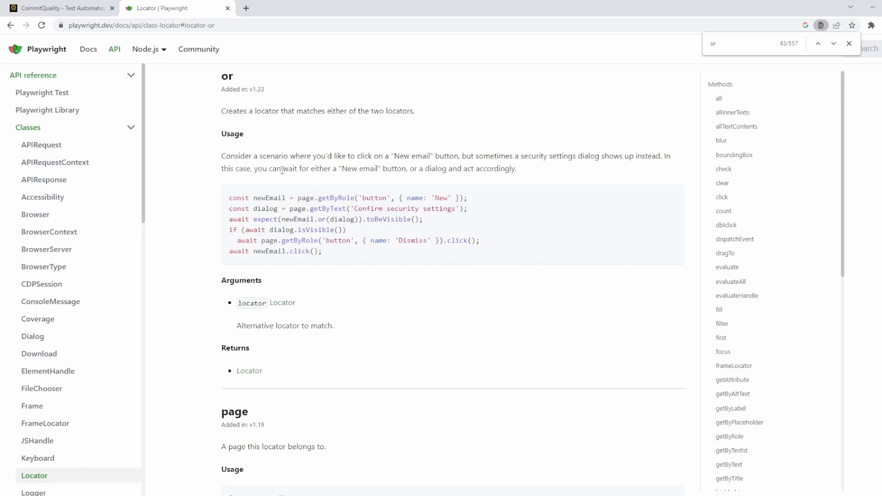
{"action": "mouse_move", "coordinate": [261, 183]}
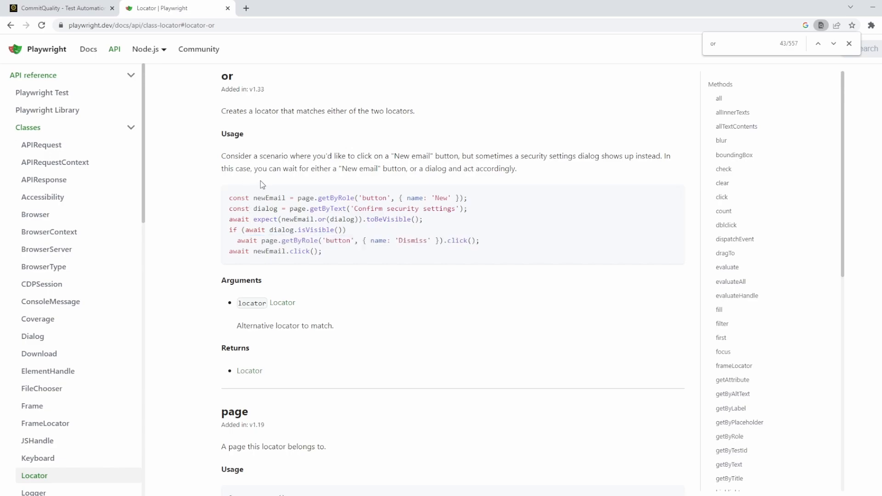
{"action": "mouse_move", "coordinate": [306, 198]}
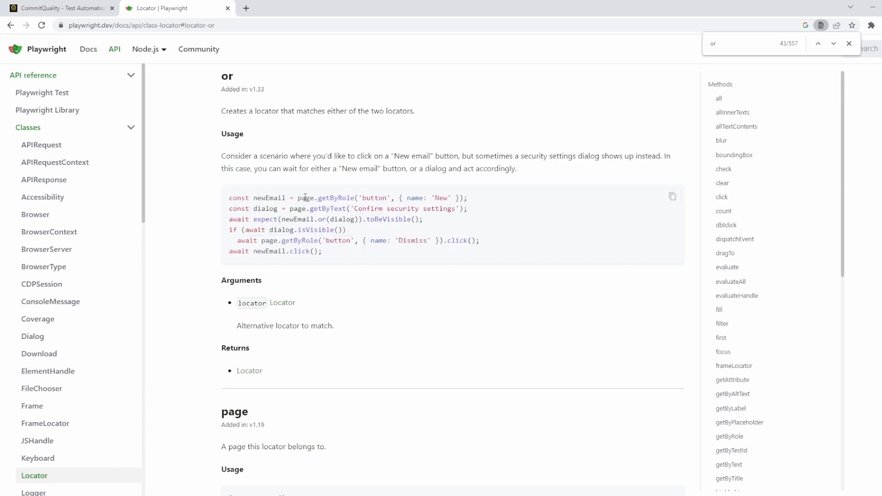
- Highlight newEmail and another variable name in the or() usage example
{"action": "double_click", "coordinate": [269, 198]}
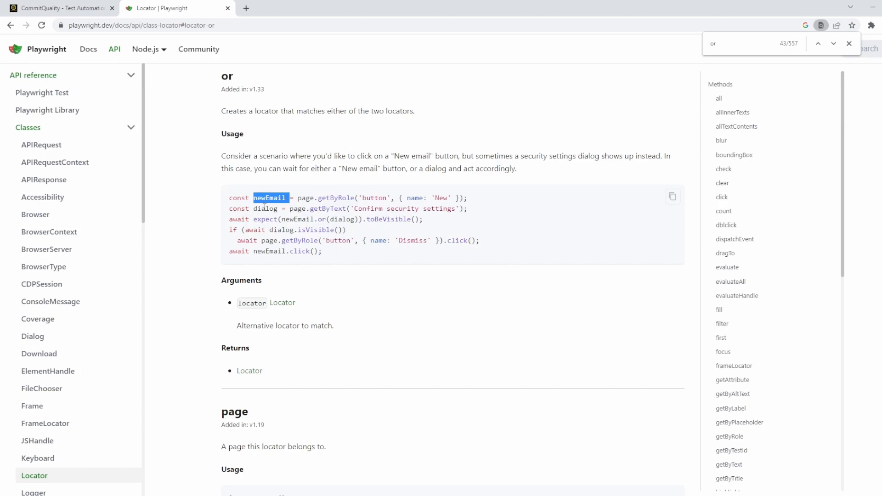
{"action": "double_click", "coordinate": [267, 208]}
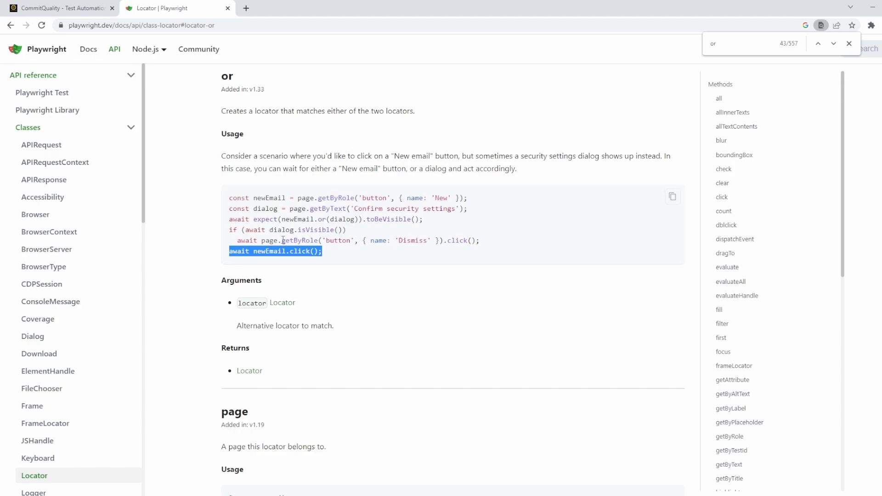
{"action": "mouse_move", "coordinate": [337, 279]}
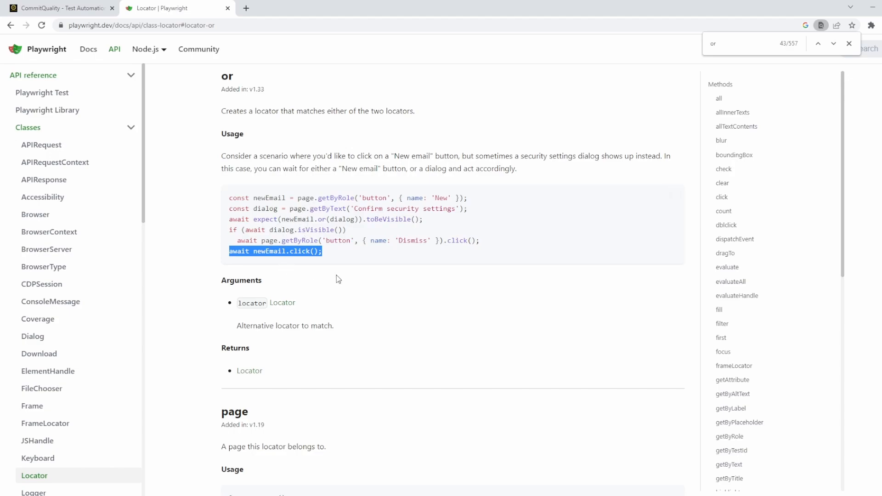